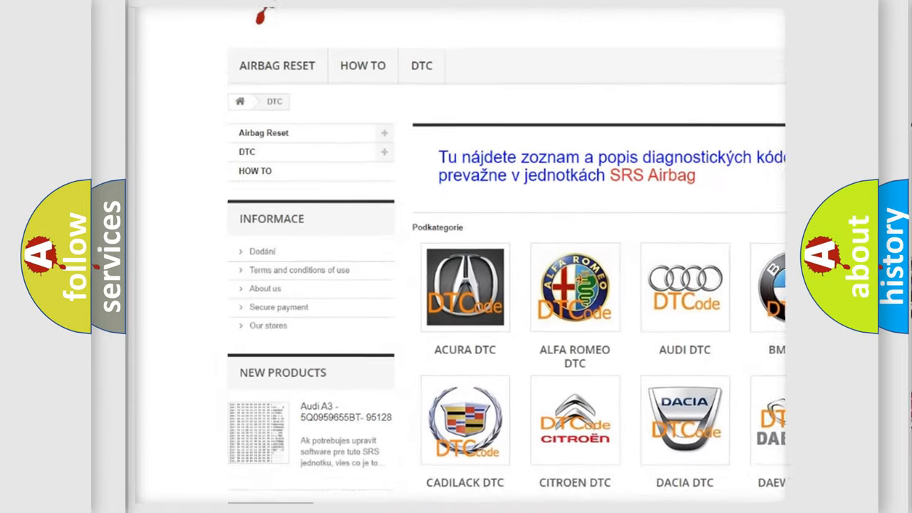
pyautogui.scroll(-3)
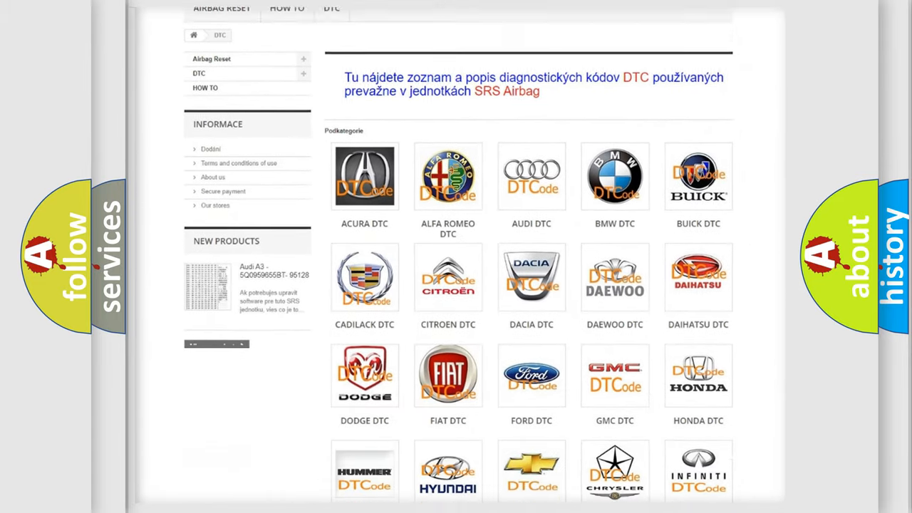
pyautogui.scroll(-3)
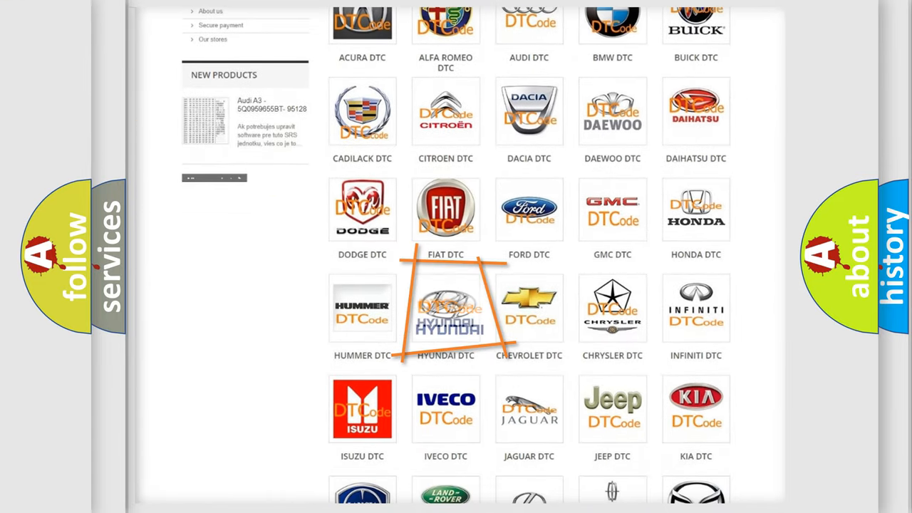